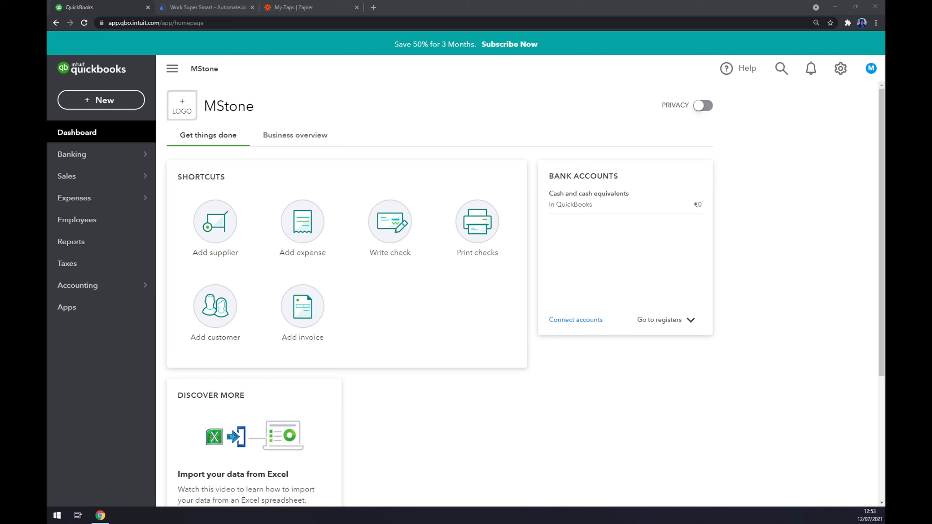
{"action": "mouse_move", "coordinate": [472, 106]}
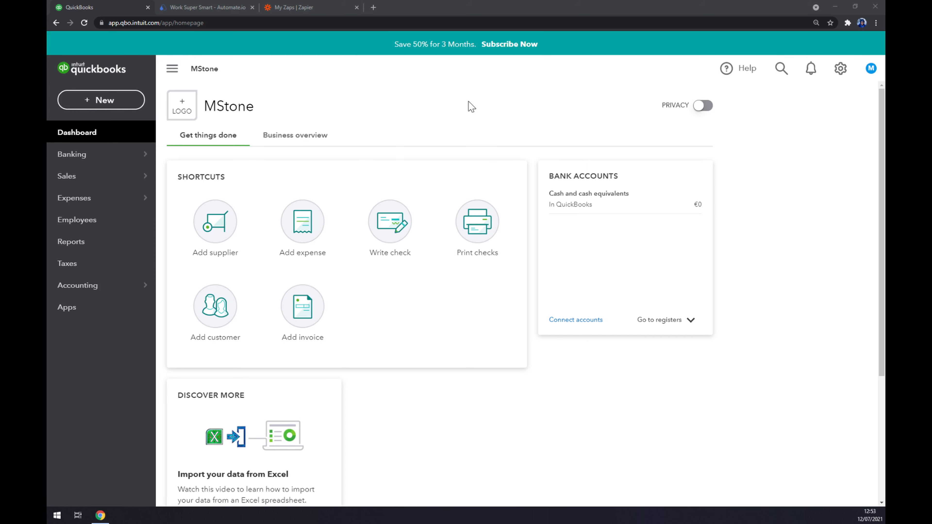
{"action": "mouse_move", "coordinate": [469, 146]}
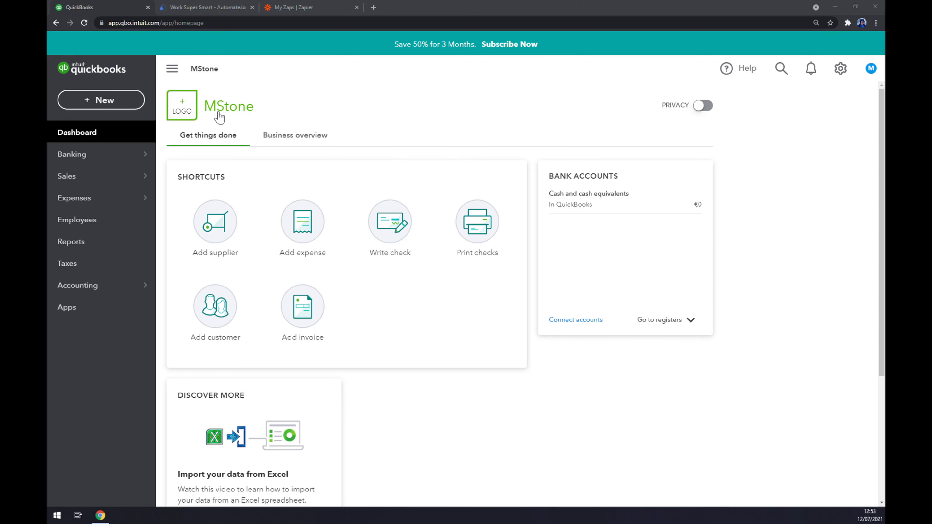
{"action": "mouse_move", "coordinate": [101, 132]}
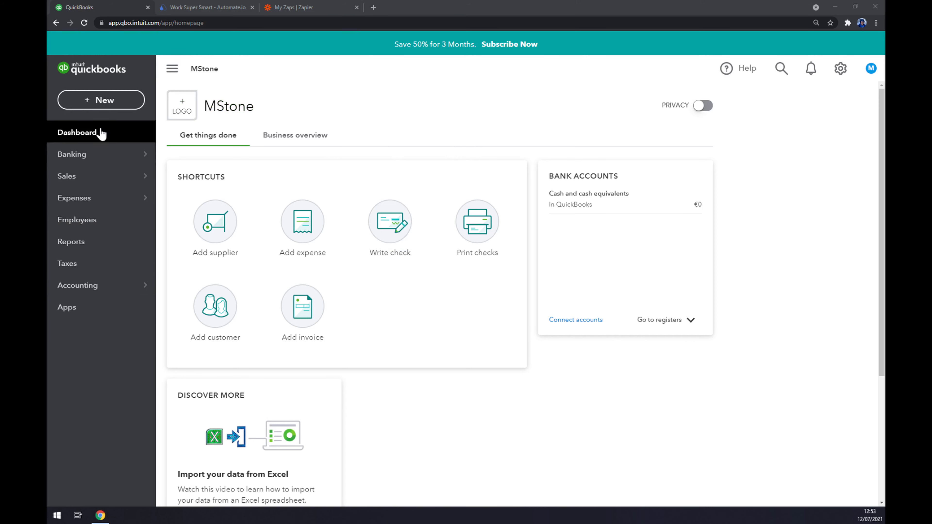
- Search the QuickBooks app marketplace for 'sho' to surface Shopify by OneSaas and A2X
{"action": "left_click", "coordinate": [66, 307]}
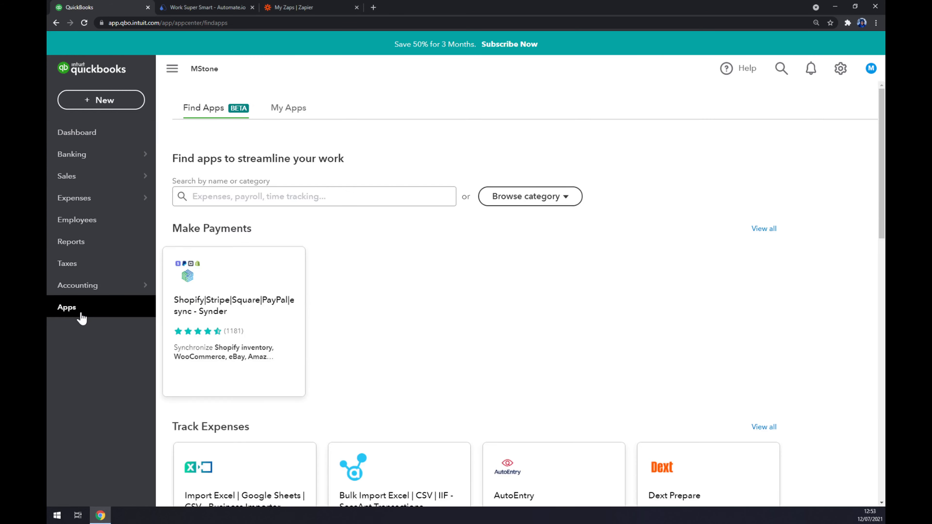
{"action": "left_click", "coordinate": [313, 196]}
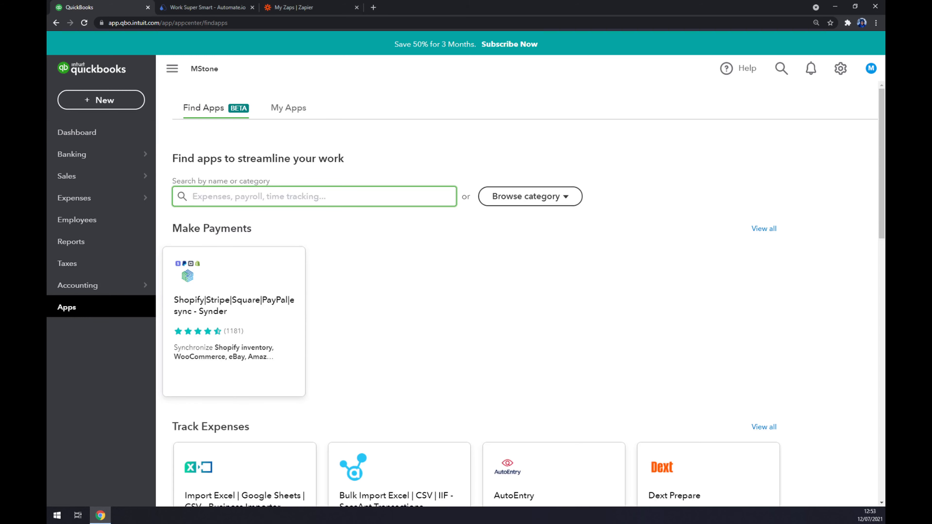
{"action": "type", "text": "sho"}
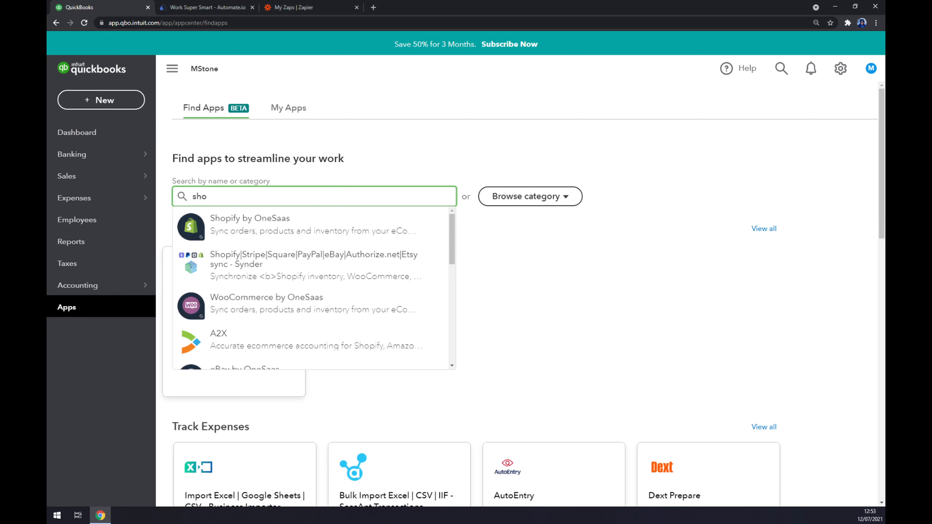
{"action": "mouse_move", "coordinate": [250, 228]}
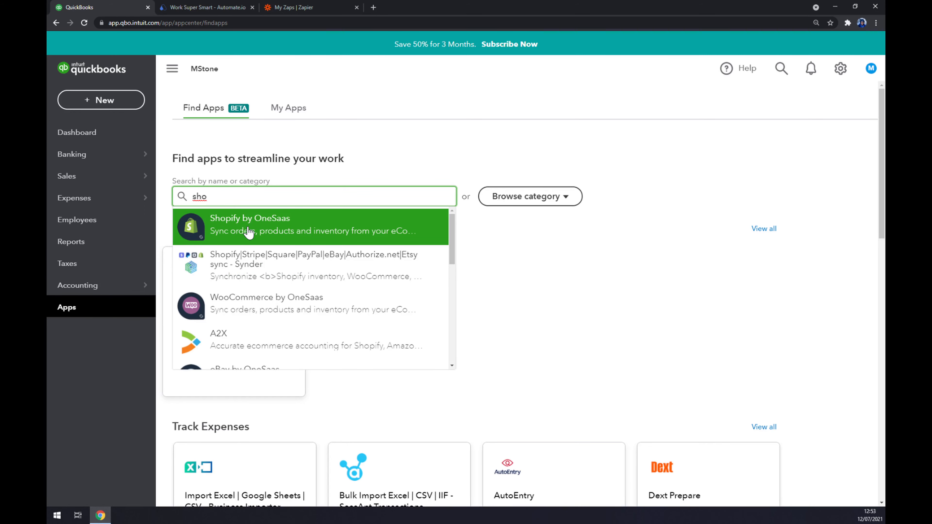
{"action": "left_click", "coordinate": [249, 225]}
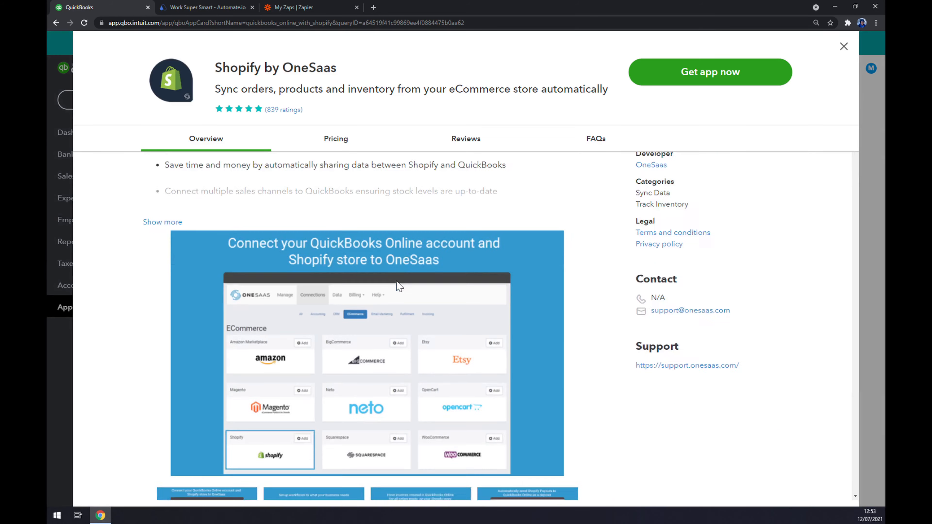
{"action": "scroll", "scroll_direction": "down", "scroll_amount": 3}
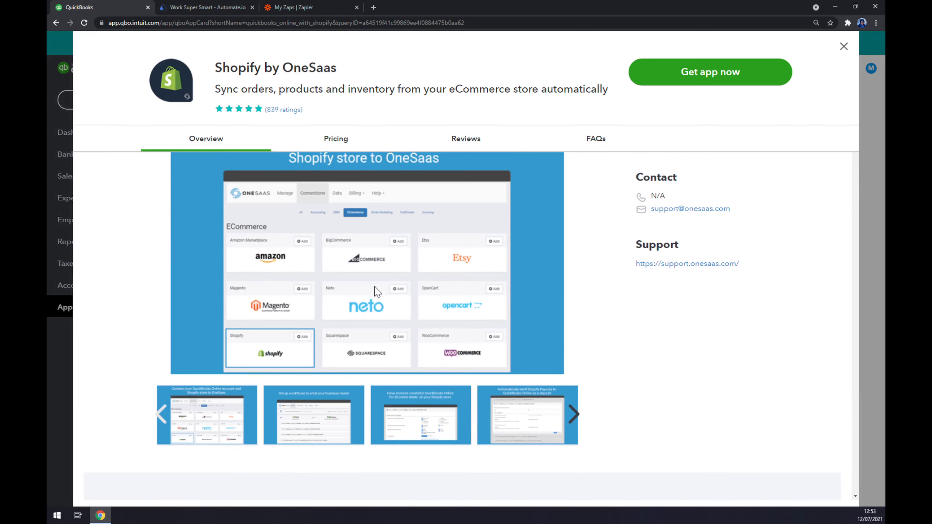
{"action": "left_click", "coordinate": [335, 138]}
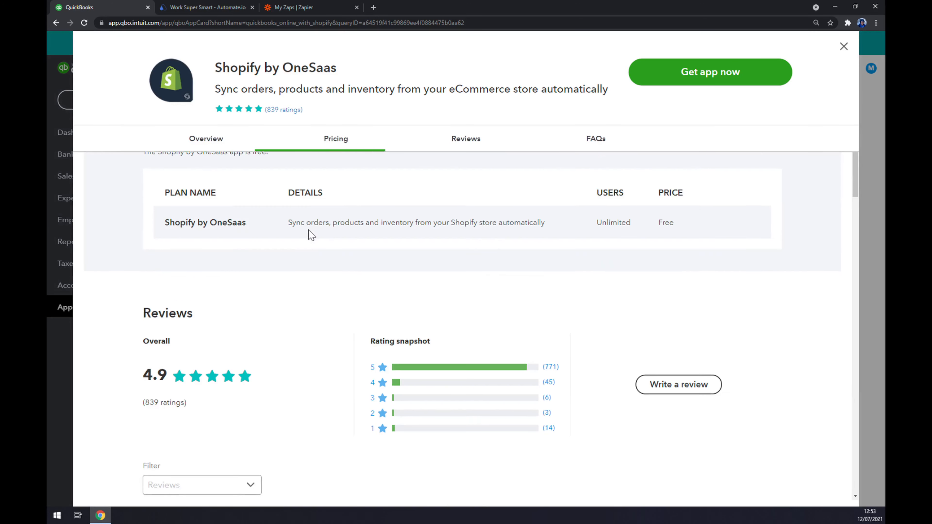
{"action": "left_click", "coordinate": [206, 139]}
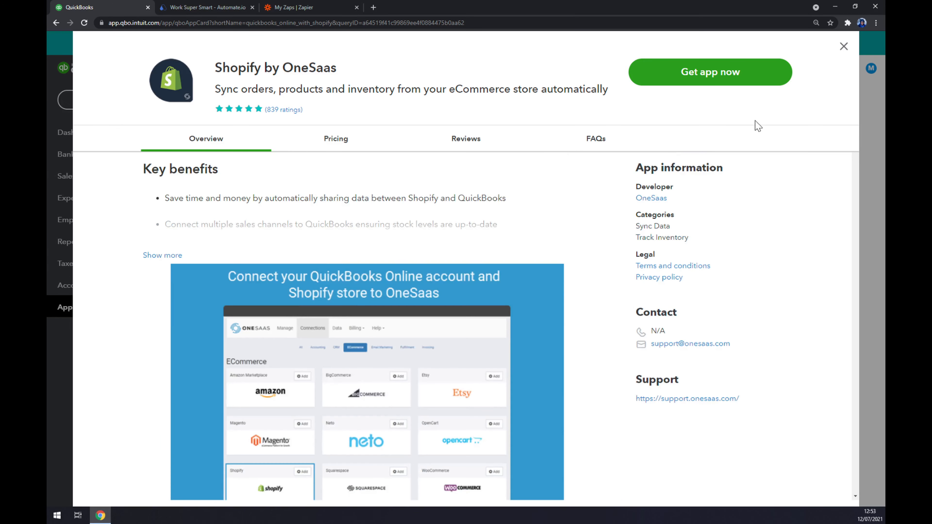
{"action": "mouse_move", "coordinate": [721, 85]}
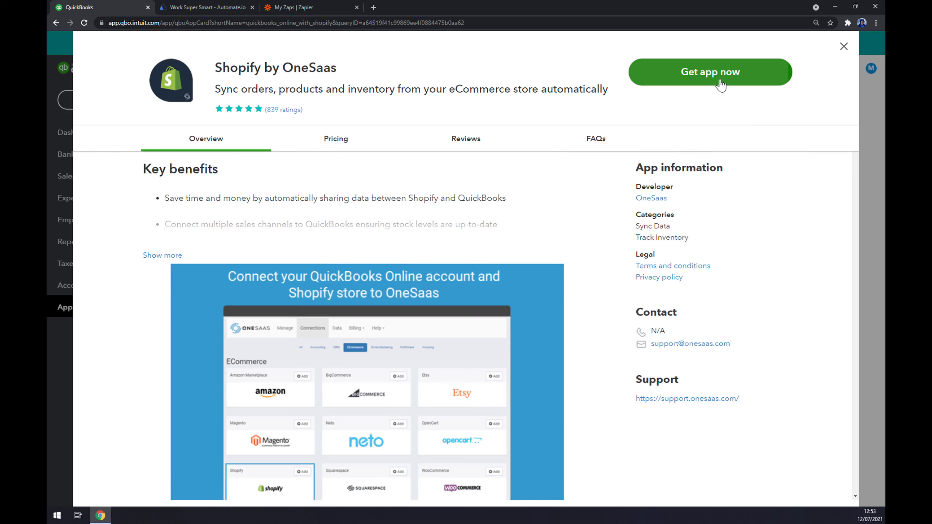
{"action": "mouse_move", "coordinate": [724, 89]}
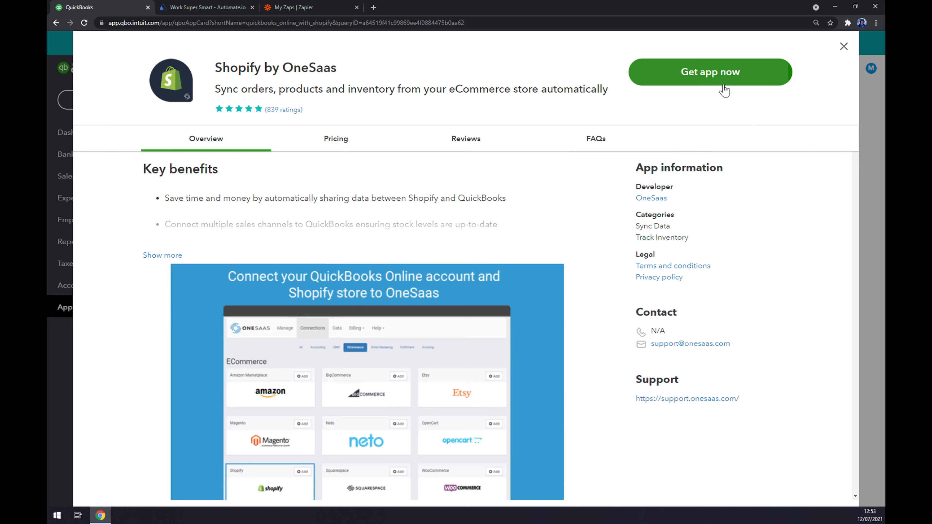
{"action": "left_click", "coordinate": [843, 47]}
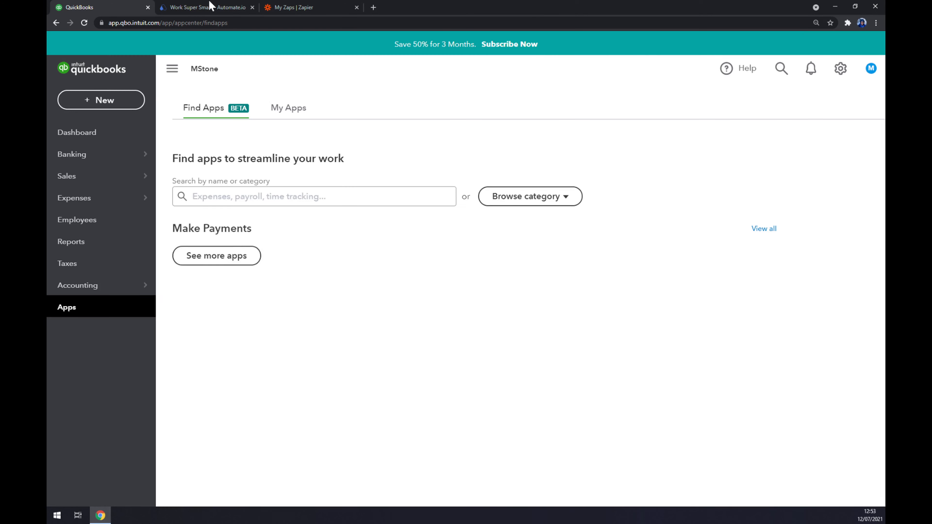
- Switch to Automate.io and show its popular integrations list with Shopify and QuickBooks Online
{"action": "left_click", "coordinate": [205, 7]}
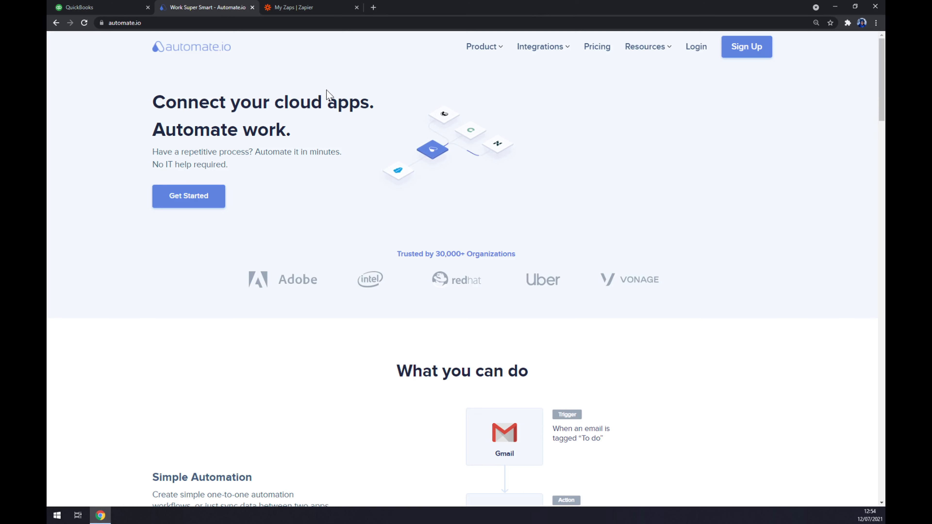
{"action": "left_click", "coordinate": [539, 47]}
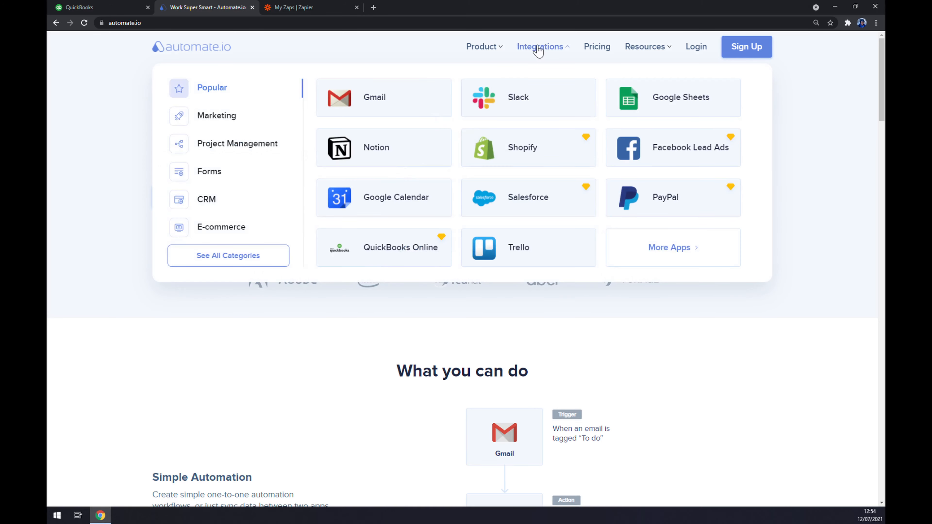
{"action": "mouse_move", "coordinate": [553, 56]}
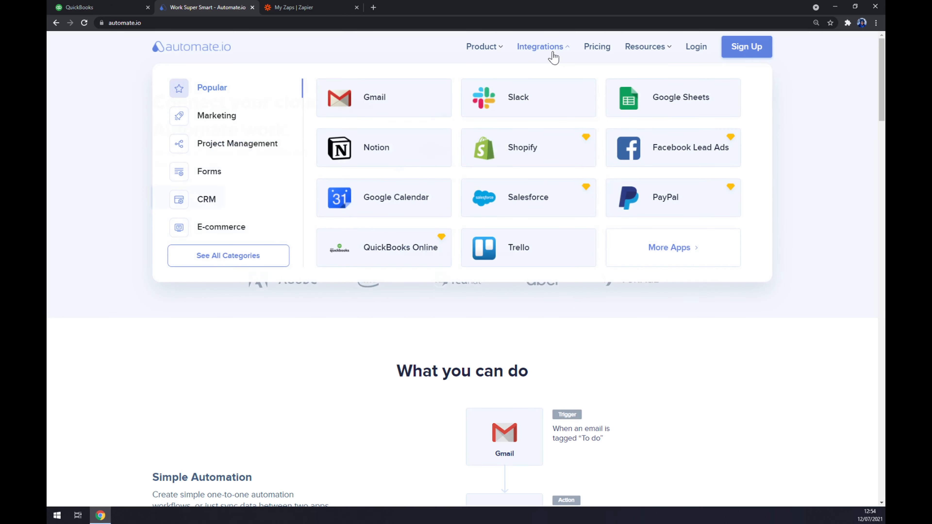
{"action": "mouse_move", "coordinate": [532, 217]}
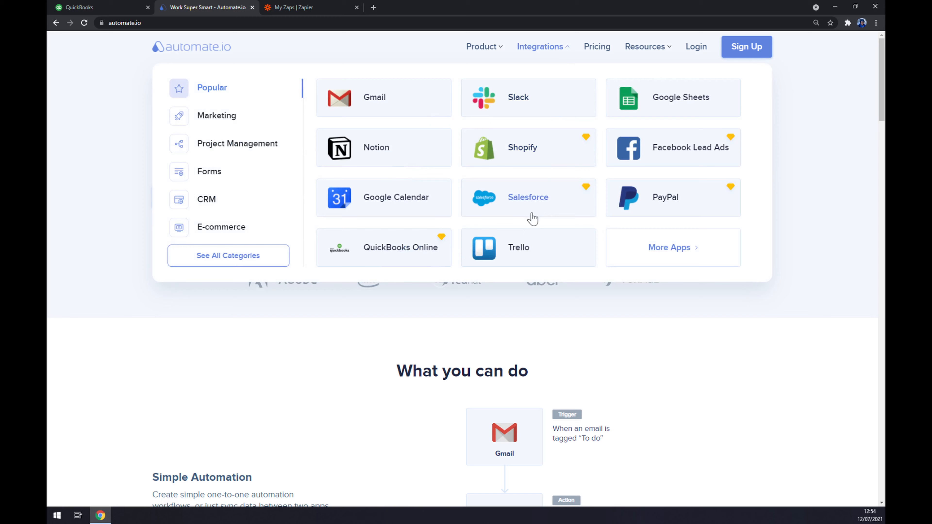
{"action": "mouse_move", "coordinate": [243, 265]}
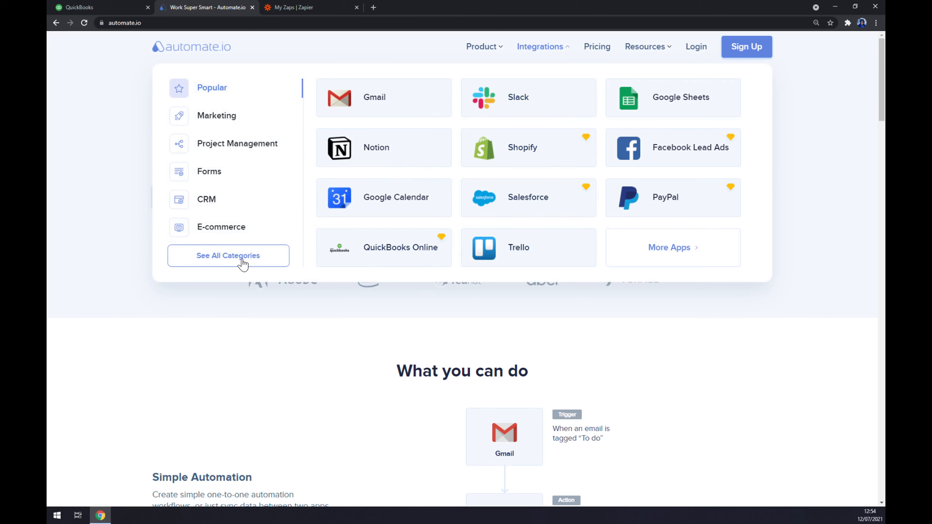
- Search all Automate.io app integrations for 'quick', returning QuickBooks Online and Quick Base
{"action": "left_click", "coordinate": [228, 256]}
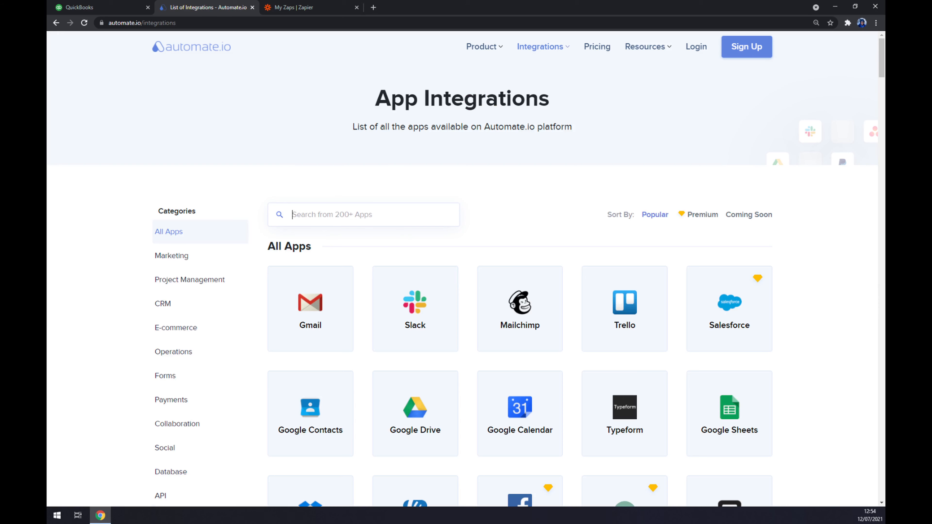
{"action": "type", "text": "qui"}
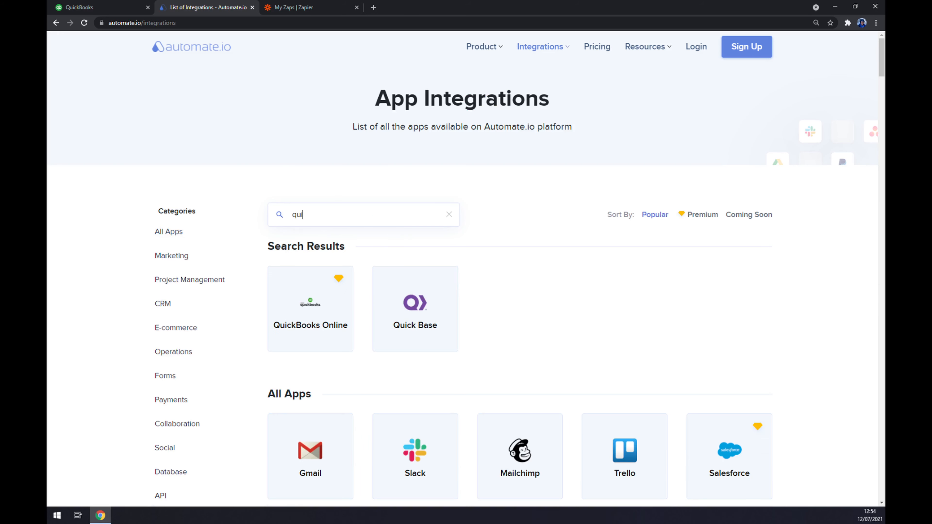
{"action": "type", "text": "ck"}
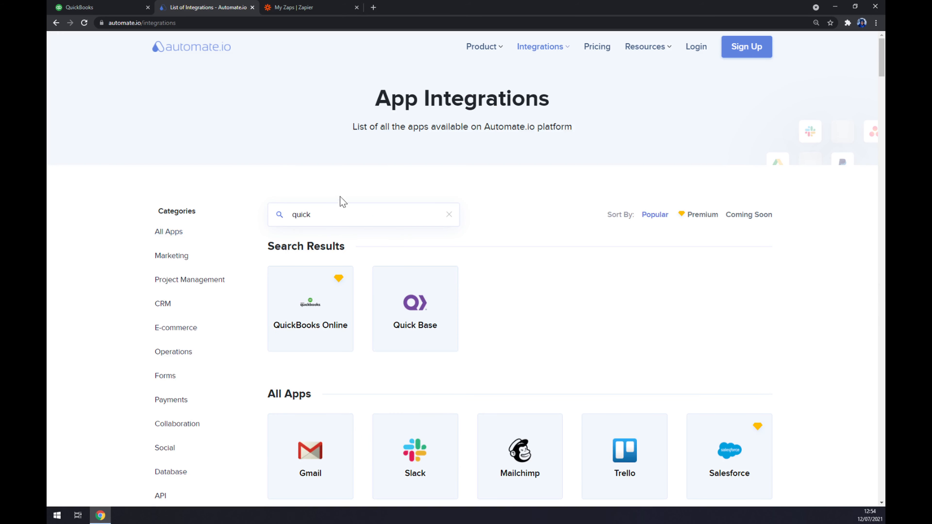
- On the QuickBooks Online Integrations page, search for Shopify as the app to connect
{"action": "left_click", "coordinate": [309, 309]}
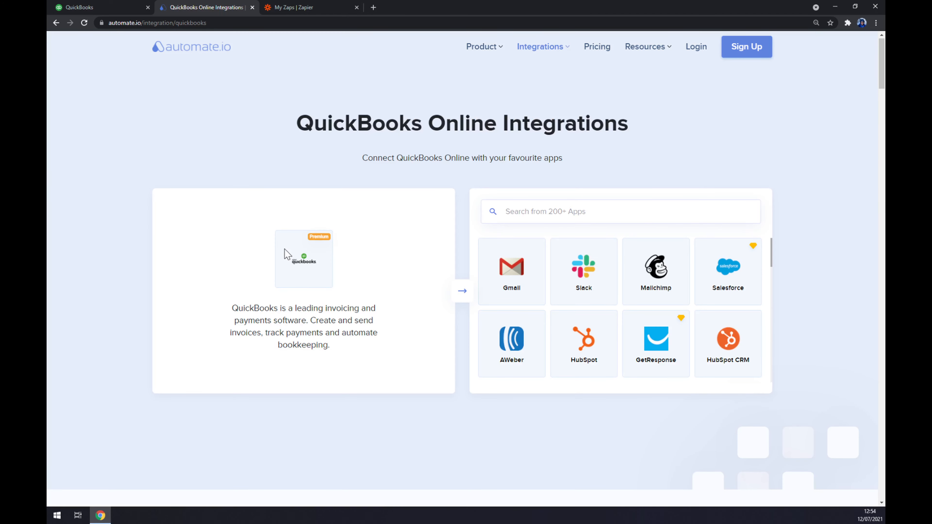
{"action": "mouse_move", "coordinate": [519, 223]}
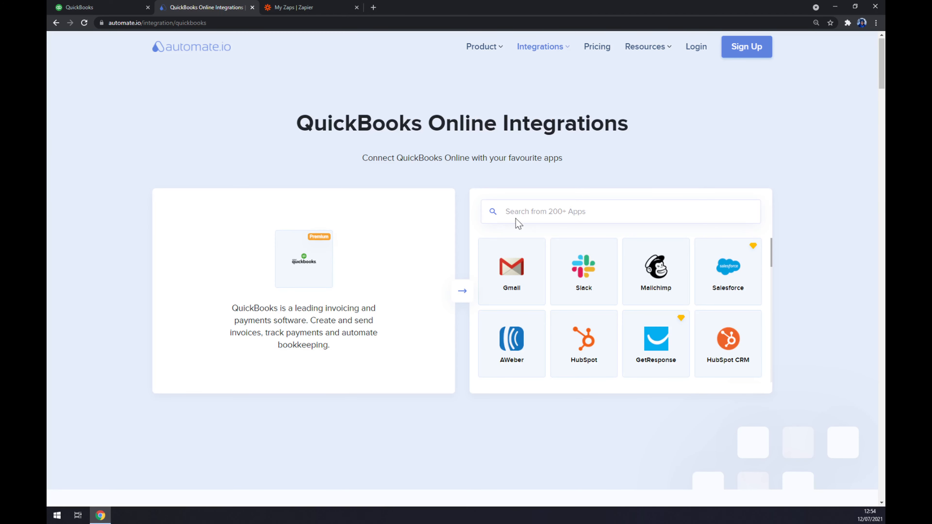
{"action": "type", "text": "shopify"}
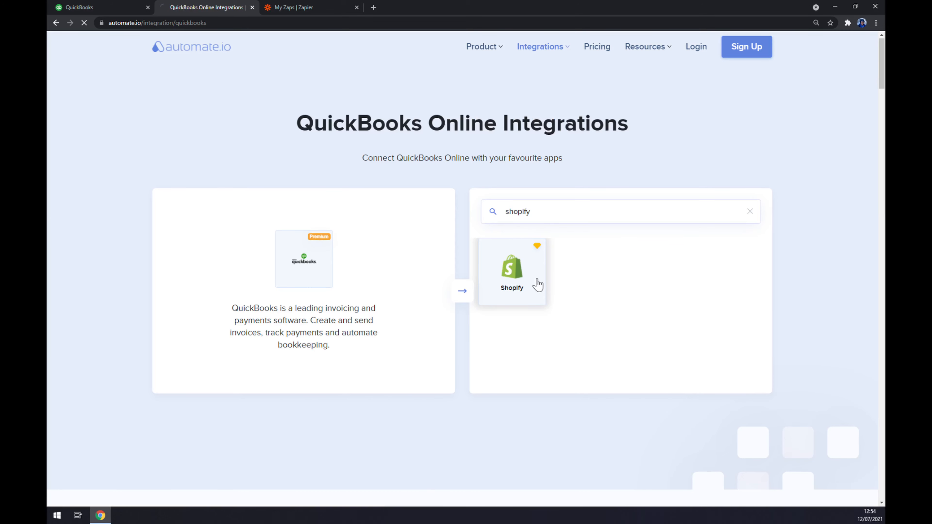
- Open the QuickBooks Online–Shopify page and scroll to the create-your-own integration builder
{"action": "left_click", "coordinate": [511, 270]}
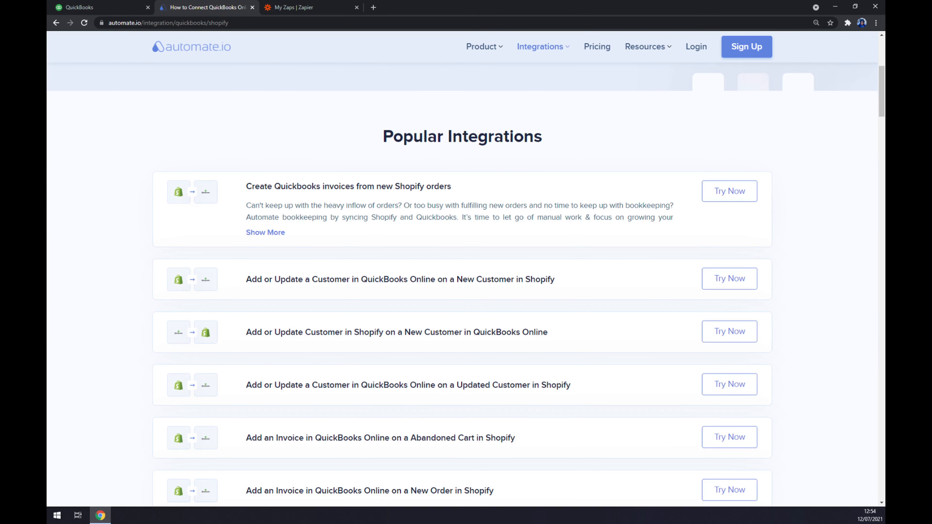
{"action": "scroll", "scroll_direction": "down", "scroll_amount": 3}
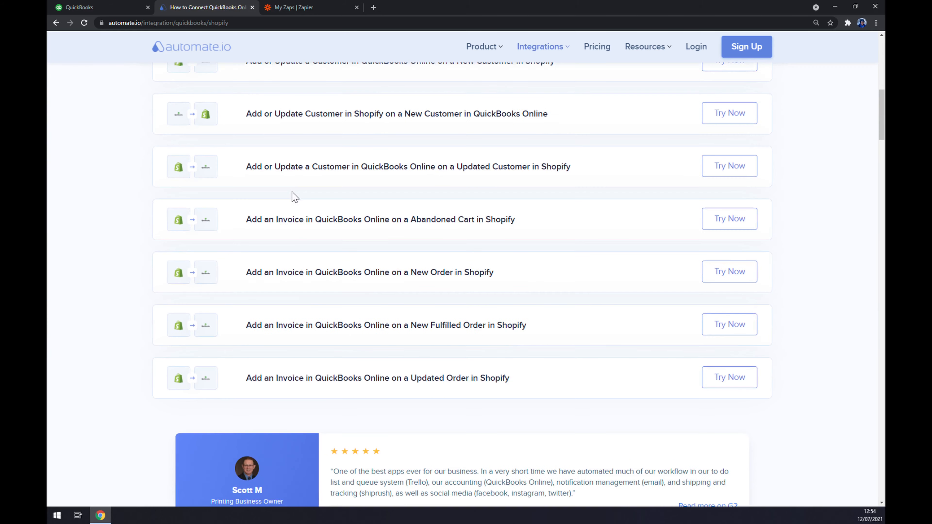
{"action": "mouse_move", "coordinate": [297, 188]}
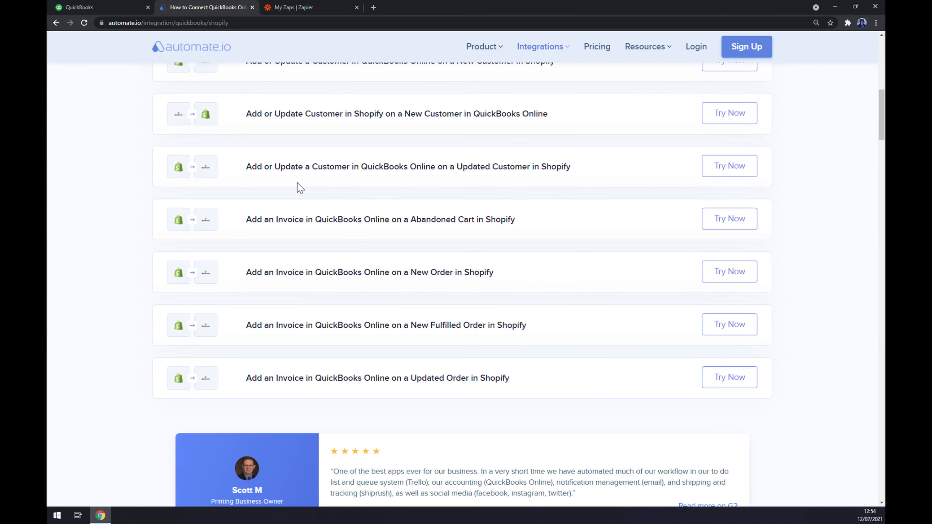
{"action": "mouse_move", "coordinate": [351, 179]}
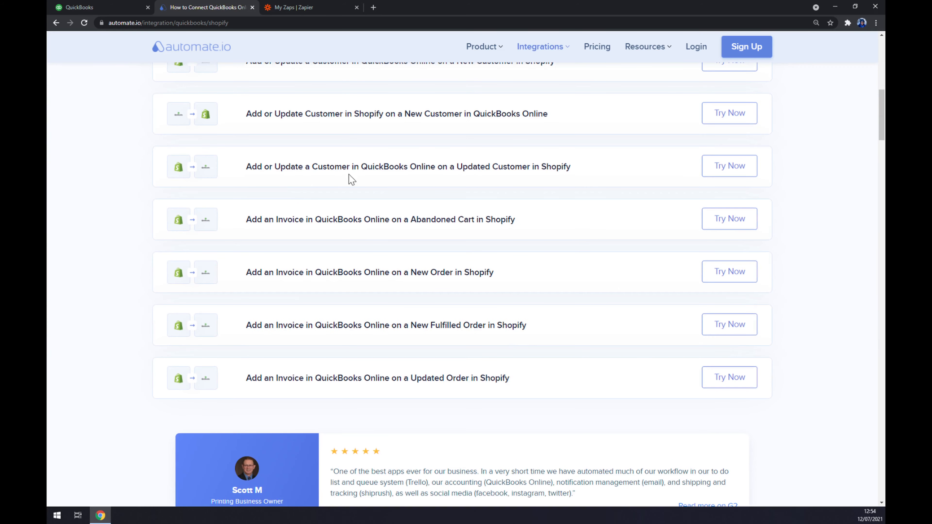
{"action": "mouse_move", "coordinate": [345, 180]}
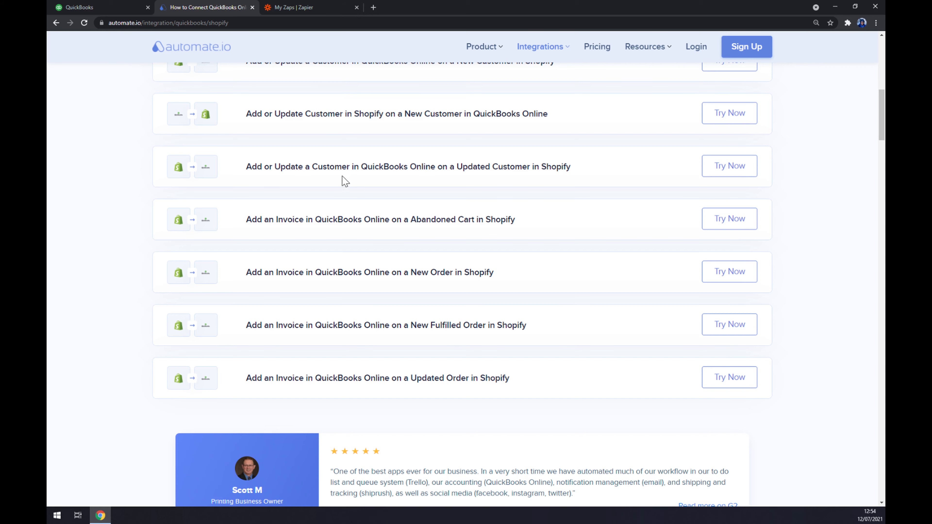
{"action": "scroll", "scroll_direction": "up", "scroll_amount": 3}
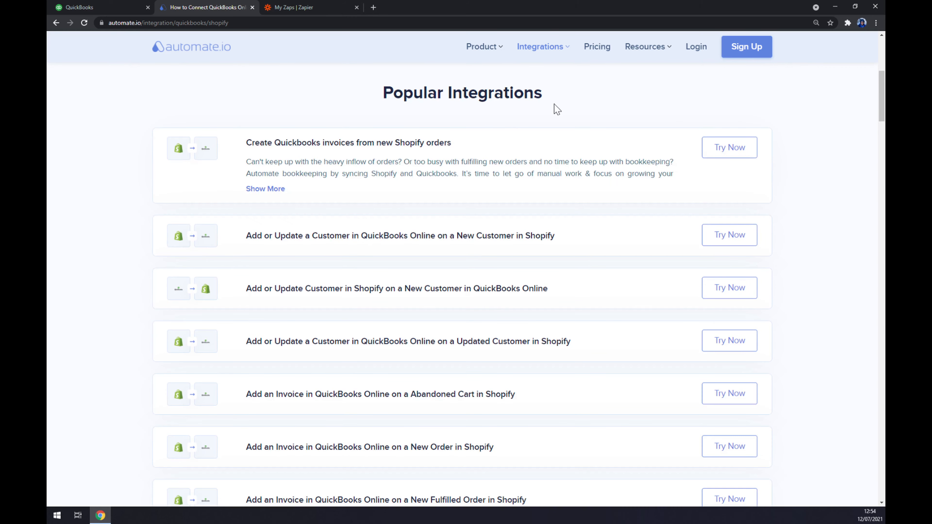
{"action": "mouse_move", "coordinate": [498, 134]}
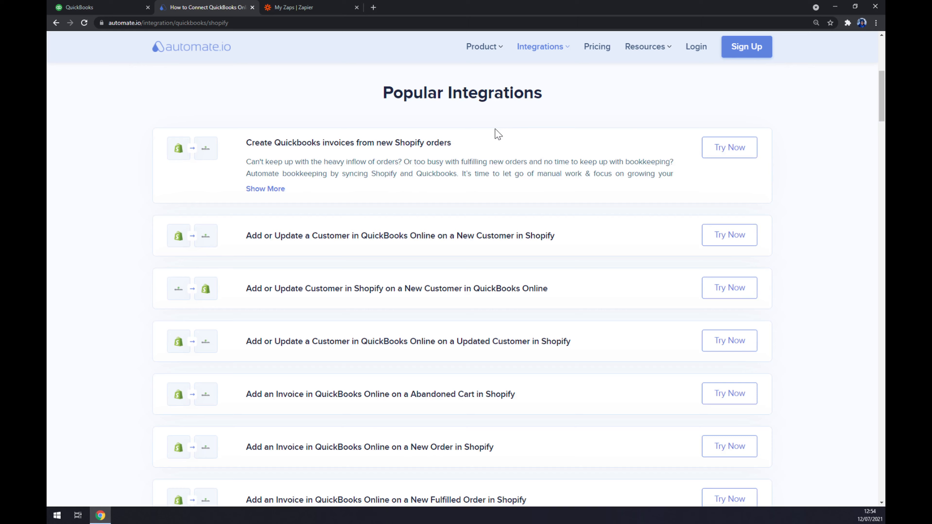
{"action": "scroll", "scroll_direction": "down", "scroll_amount": 3}
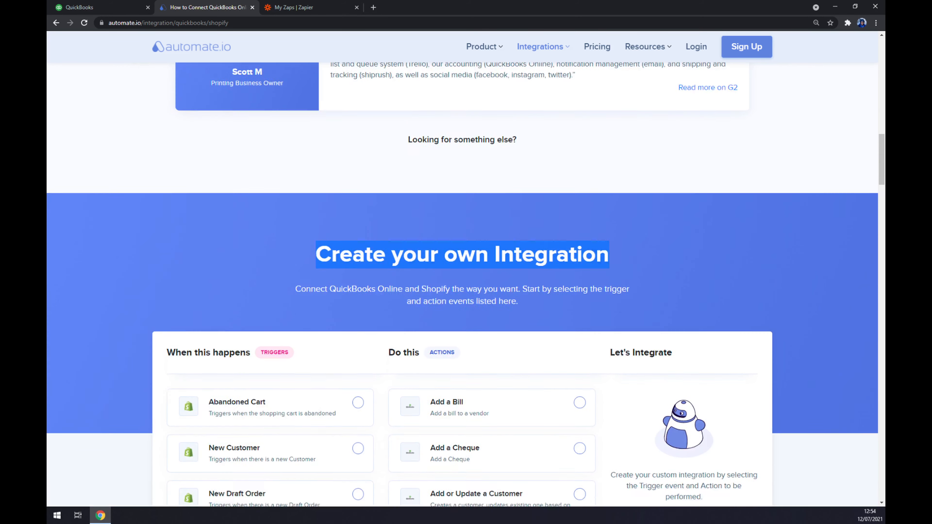
- Choose Shopify 'Add or Update Customer' as the integration's action from the Actions list
{"action": "scroll", "scroll_direction": "down", "scroll_amount": 3}
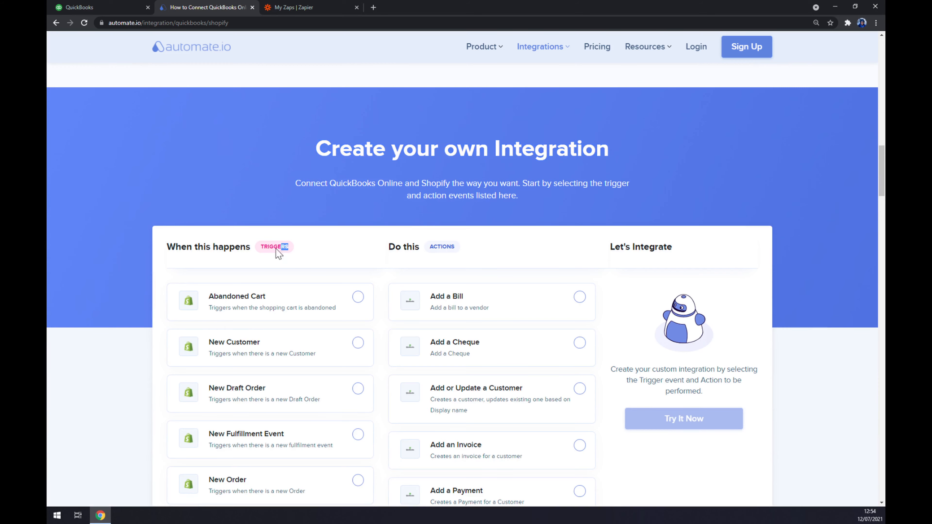
{"action": "scroll", "scroll_direction": "down", "scroll_amount": 3}
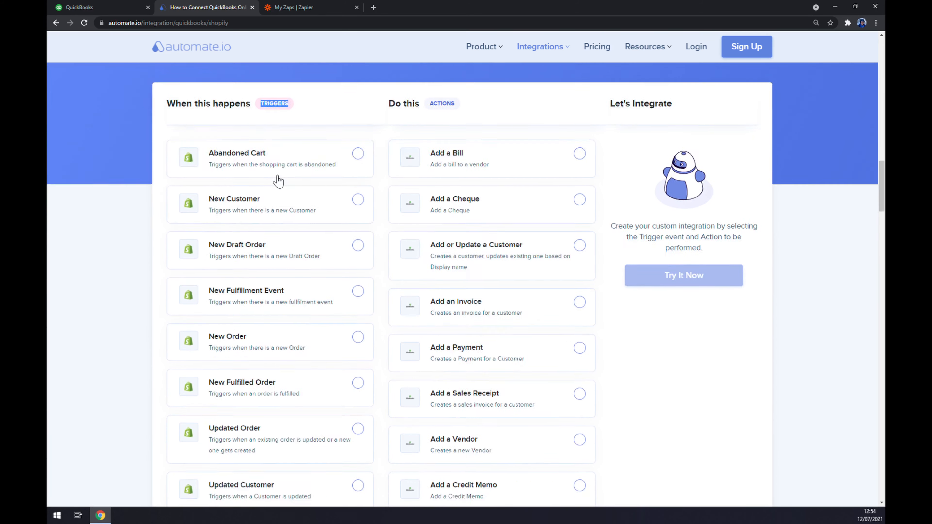
{"action": "scroll", "scroll_direction": "down", "scroll_amount": 3}
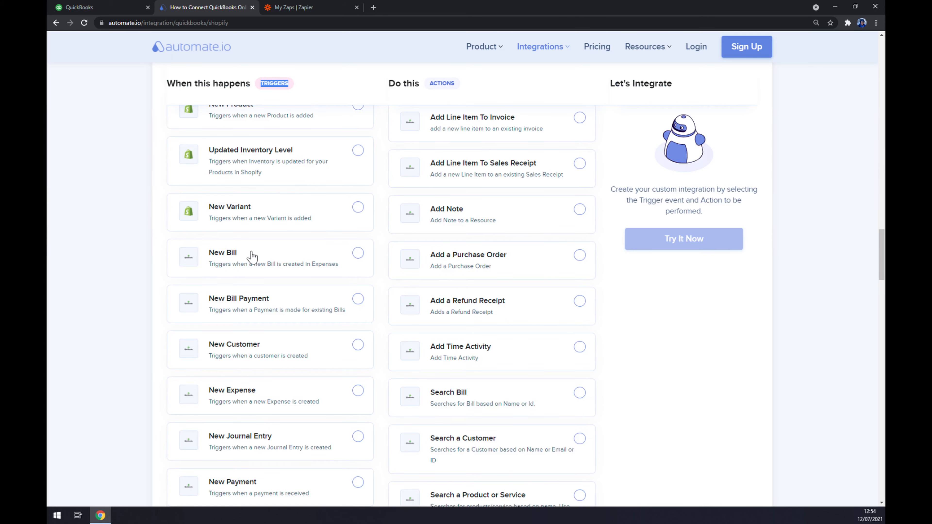
{"action": "mouse_move", "coordinate": [266, 252]}
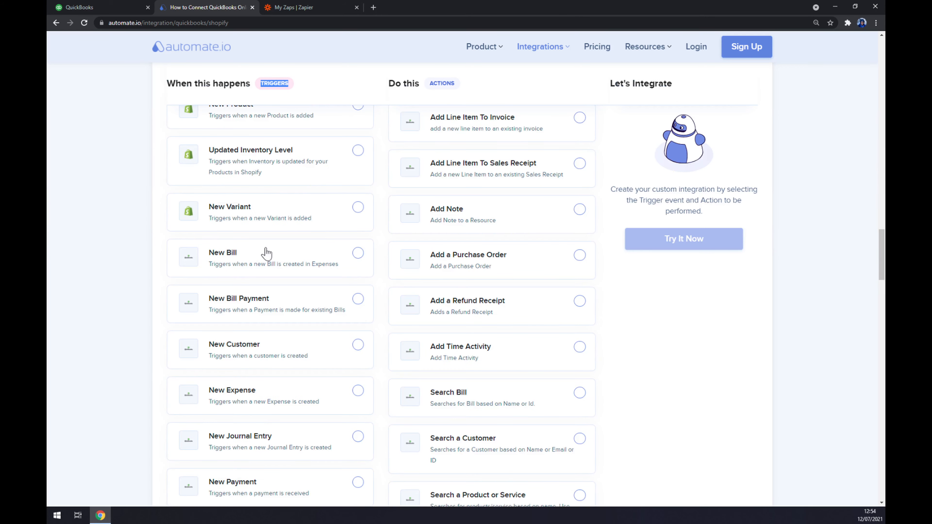
{"action": "left_click", "coordinate": [358, 252]}
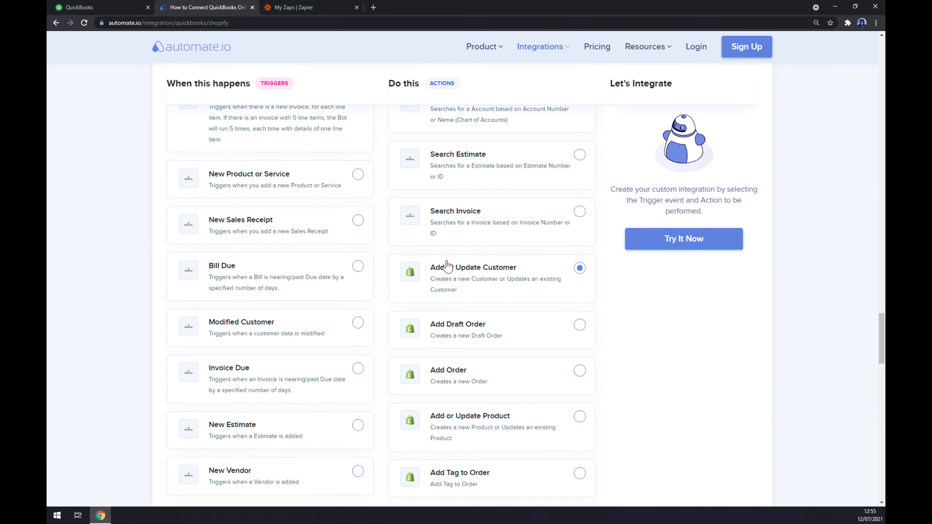
{"action": "mouse_move", "coordinate": [496, 286]}
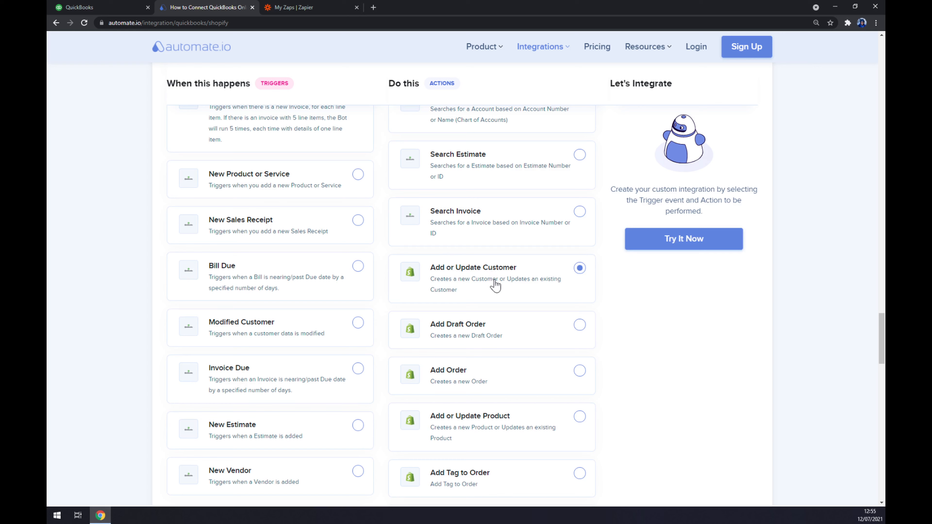
{"action": "mouse_move", "coordinate": [684, 239]}
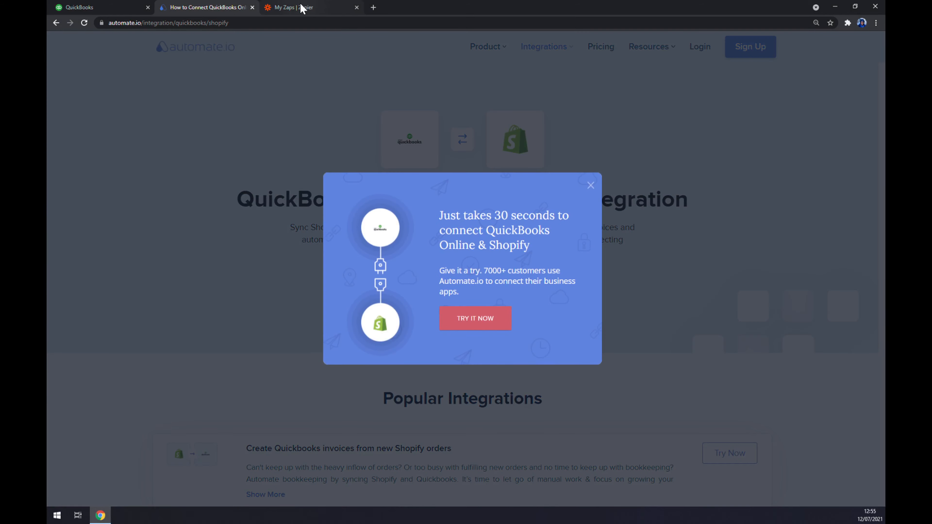
- Switch to Zapier's My Zaps and start a new untitled zap
{"action": "left_click", "coordinate": [297, 7]}
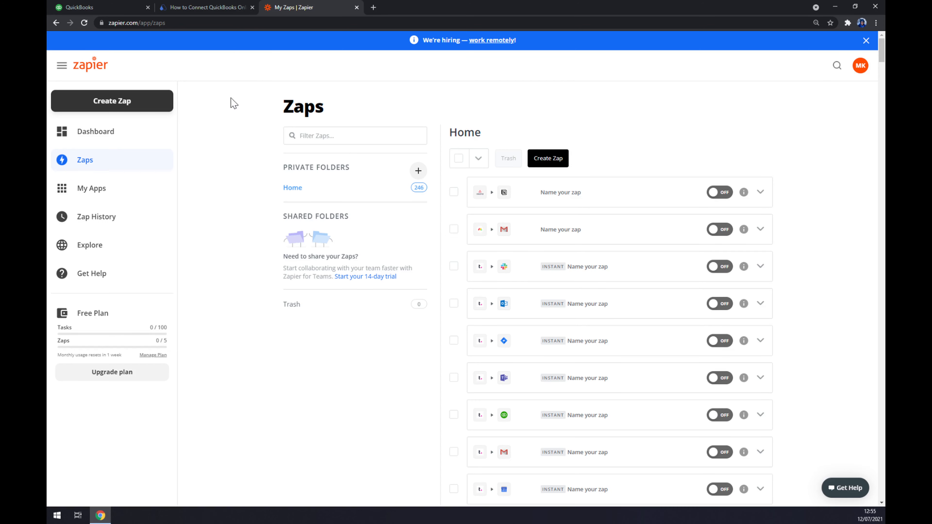
{"action": "mouse_move", "coordinate": [224, 97]}
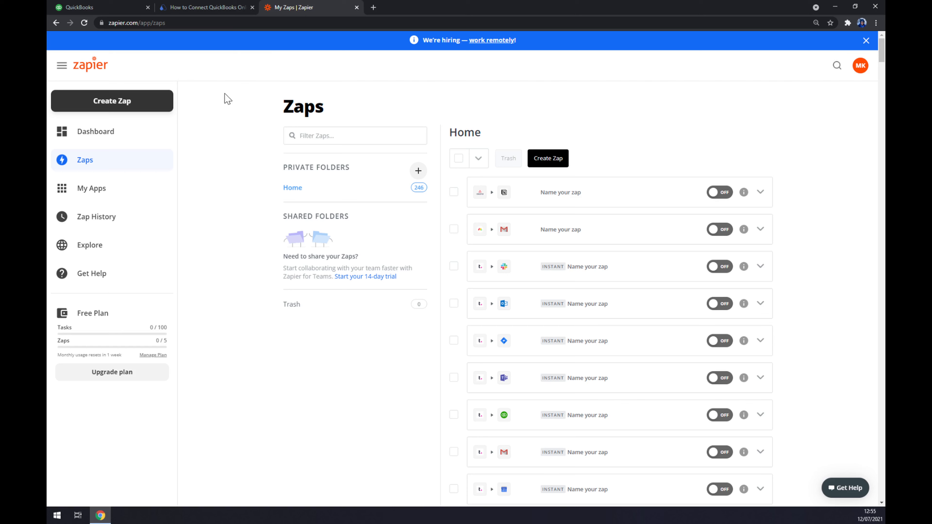
{"action": "mouse_move", "coordinate": [211, 132]}
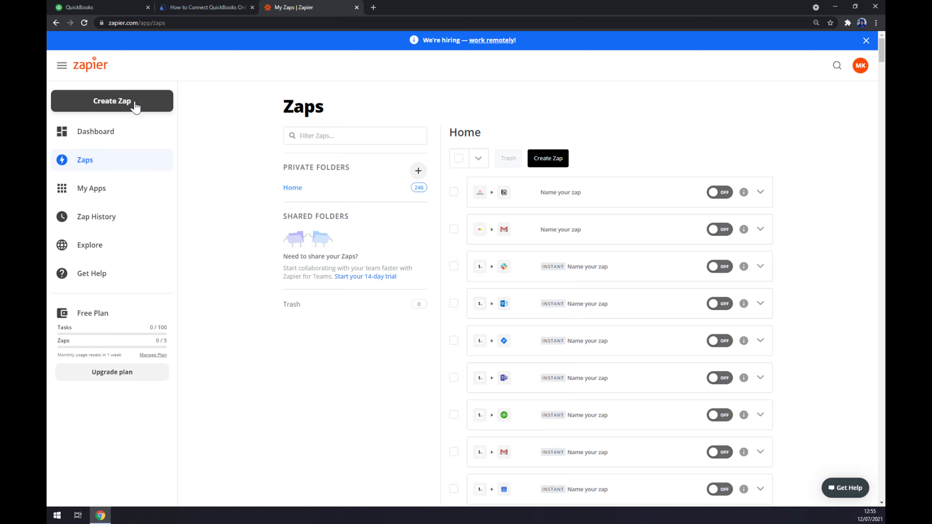
{"action": "mouse_move", "coordinate": [150, 109]}
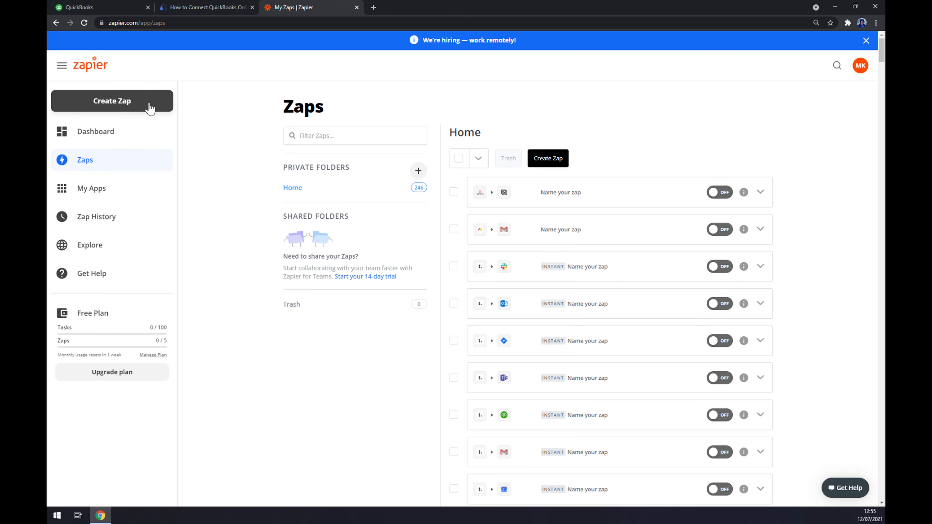
{"action": "left_click", "coordinate": [112, 100]}
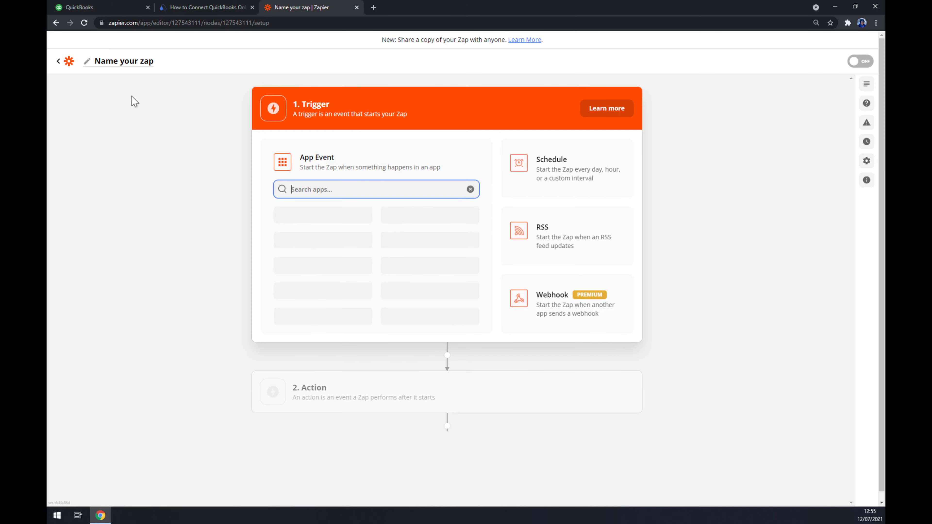
- Make QuickBooks Online the trigger app with New Account as the trigger event
{"action": "left_click", "coordinate": [119, 61]}
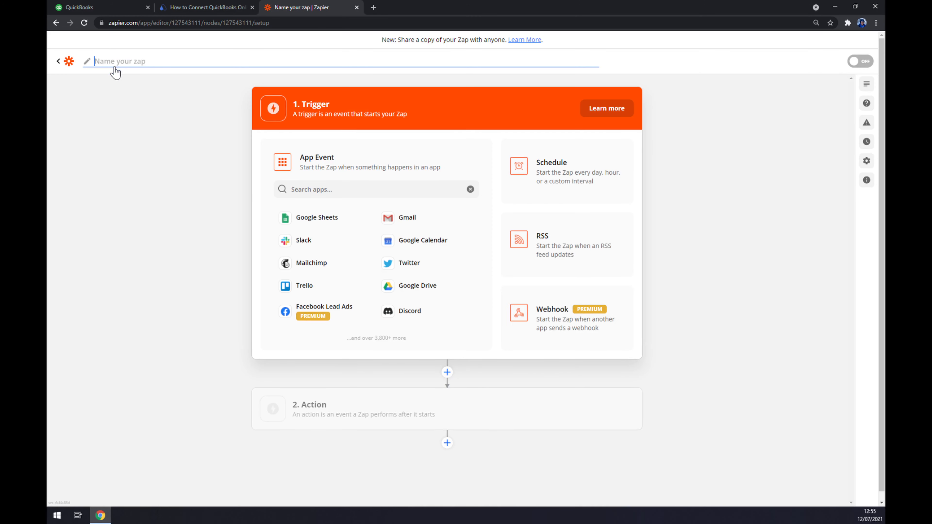
{"action": "mouse_move", "coordinate": [285, 132]}
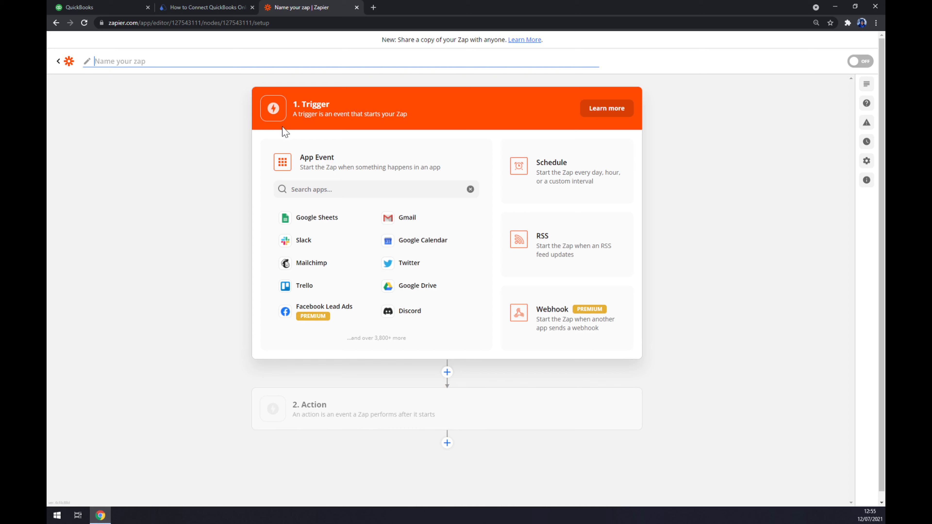
{"action": "left_click", "coordinate": [376, 189]}
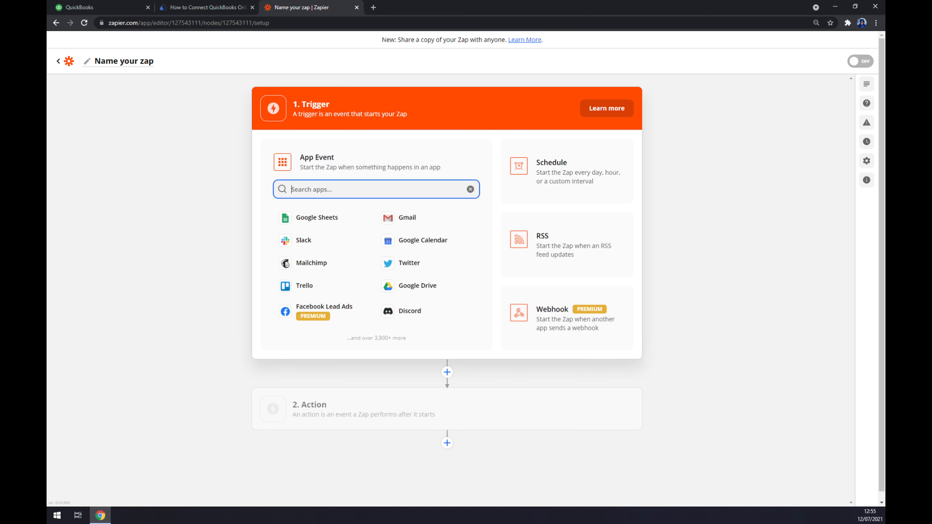
{"action": "mouse_move", "coordinate": [334, 150]}
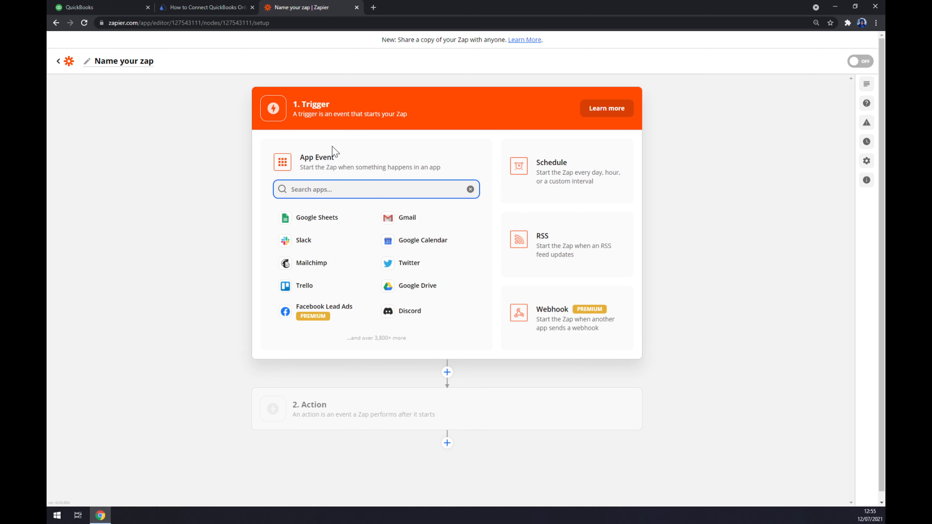
{"action": "type", "text": "qui"}
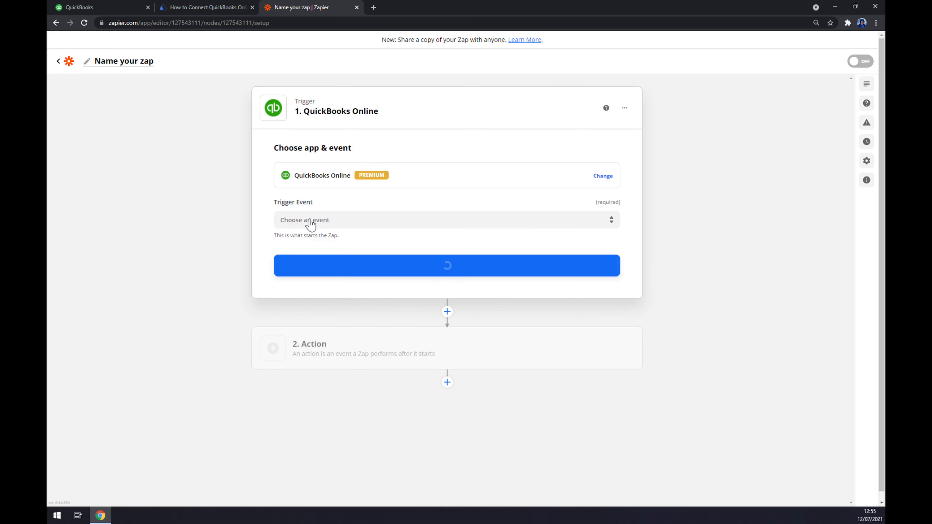
{"action": "left_click", "coordinate": [447, 220]}
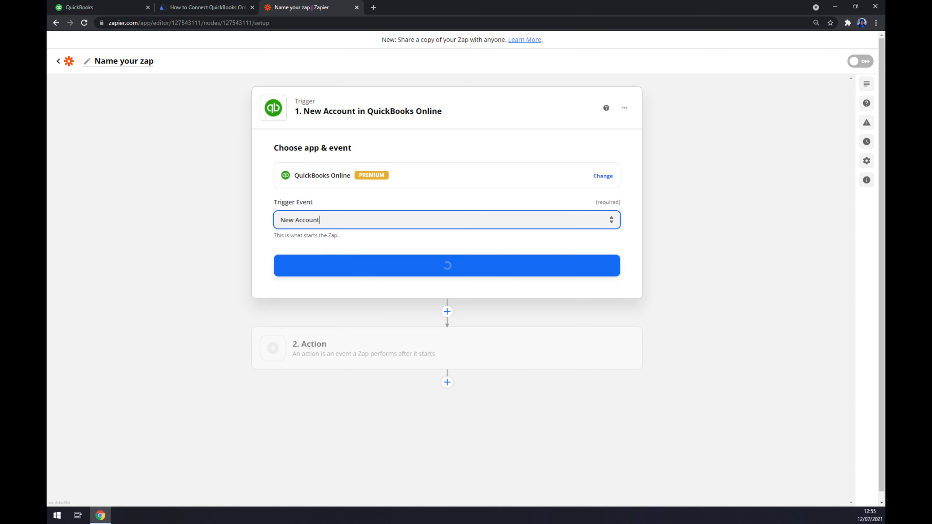
- Connect the existing QuickBooks Online account to the trigger and confirm it
{"action": "left_click", "coordinate": [447, 265]}
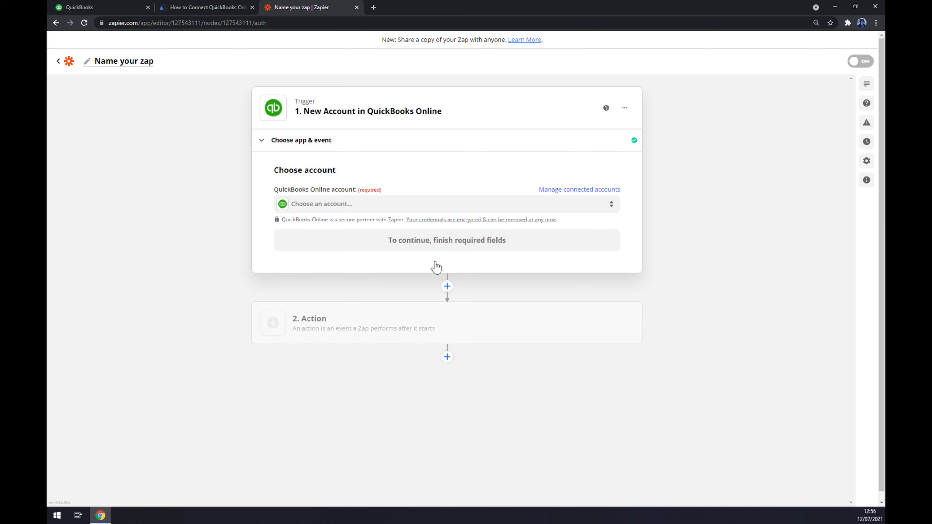
{"action": "left_click", "coordinate": [447, 204]}
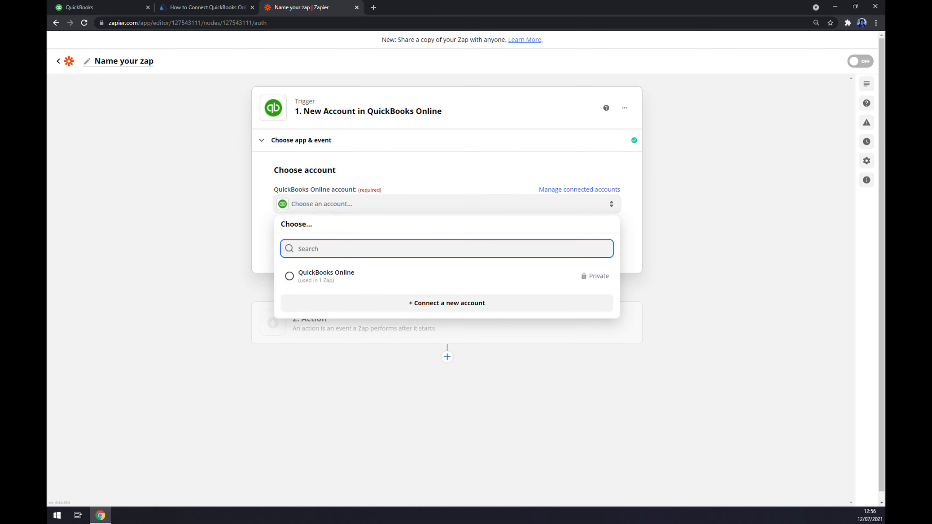
{"action": "left_click", "coordinate": [326, 276]}
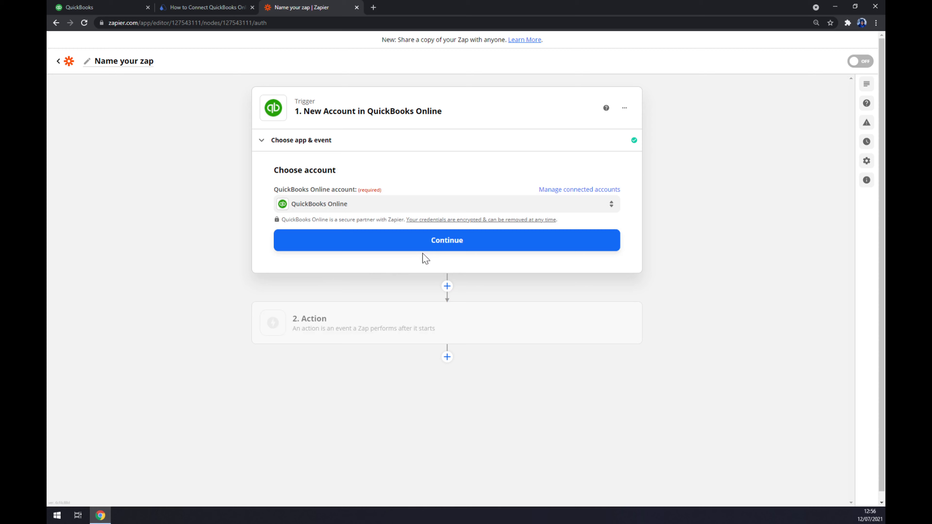
{"action": "left_click", "coordinate": [447, 240]}
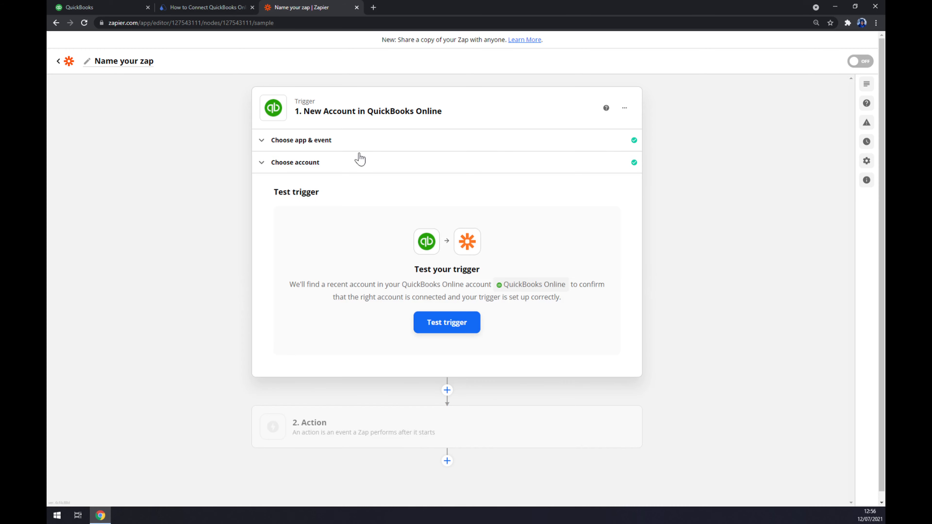
{"action": "mouse_move", "coordinate": [347, 426]}
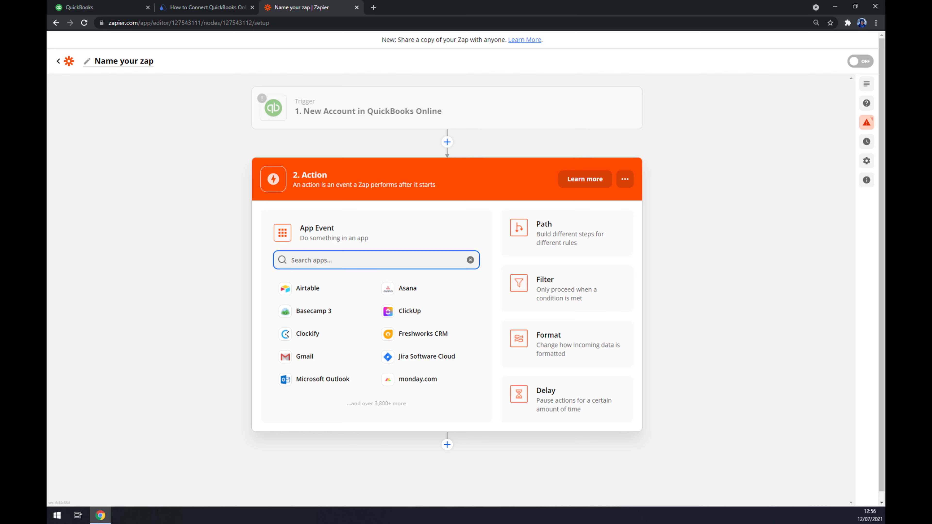
- Set the action to Create Product in Shopify, reaching the Shopify sign-in stage
{"action": "type", "text": "shopi"}
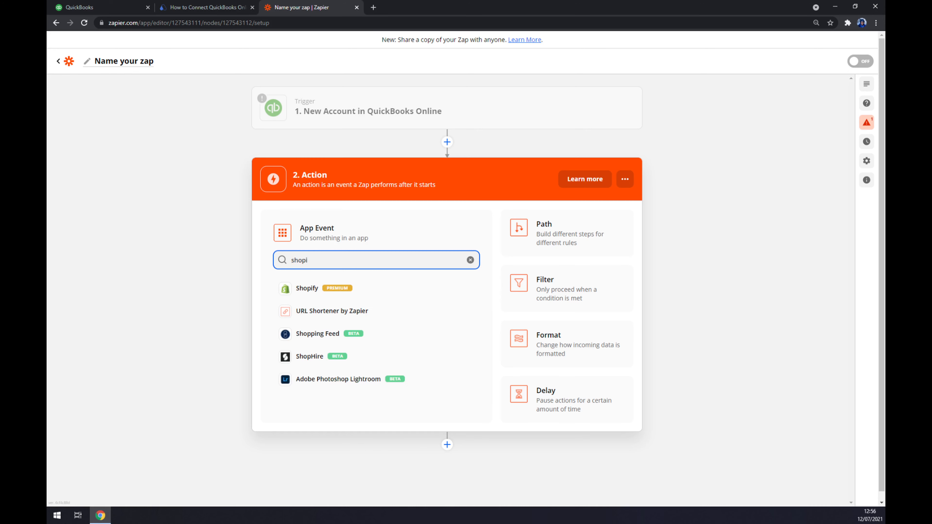
{"action": "left_click", "coordinate": [308, 289]}
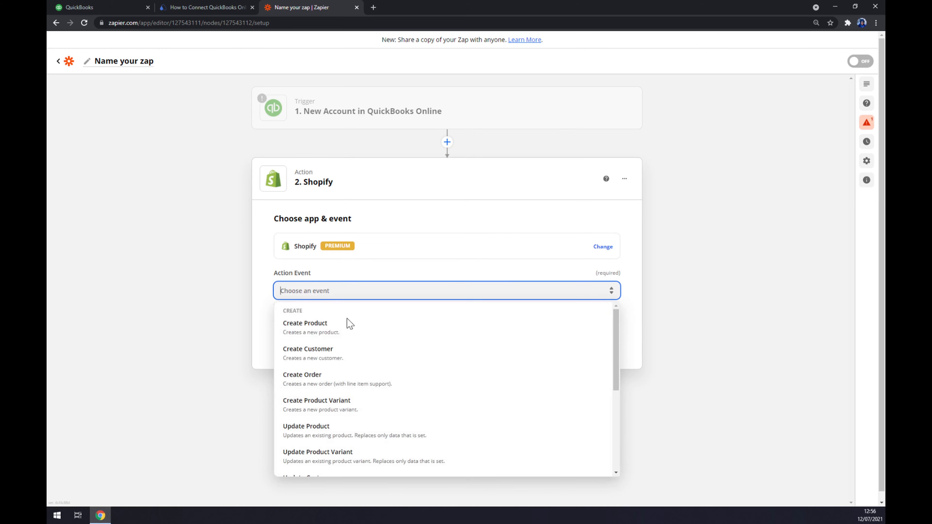
{"action": "left_click", "coordinate": [305, 323]}
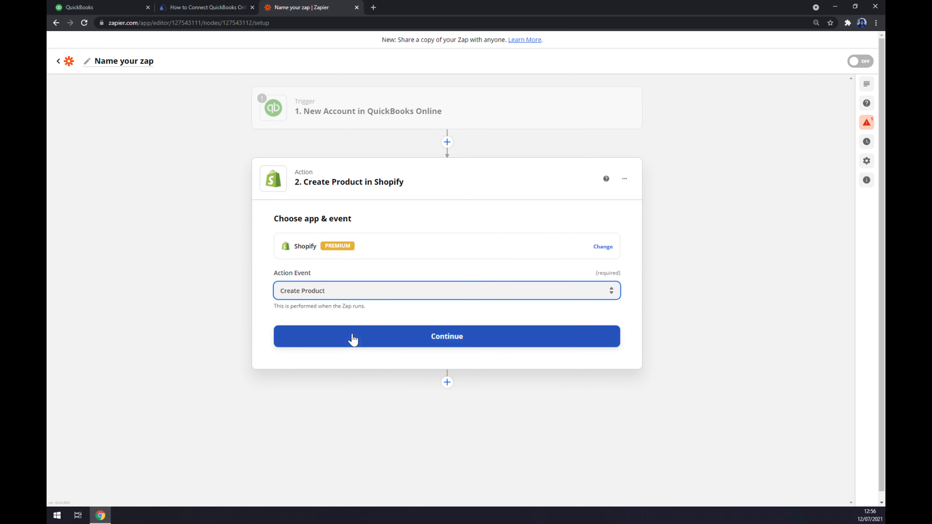
{"action": "left_click", "coordinate": [447, 336]}
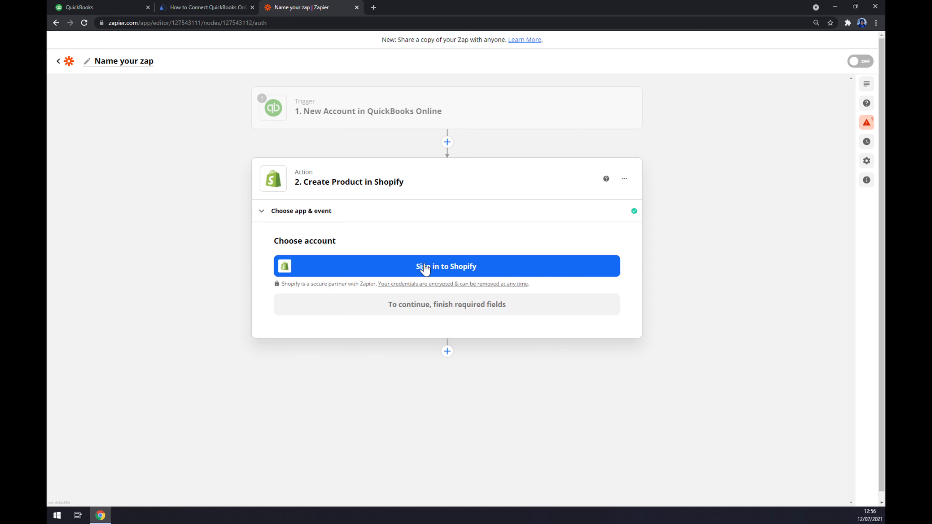